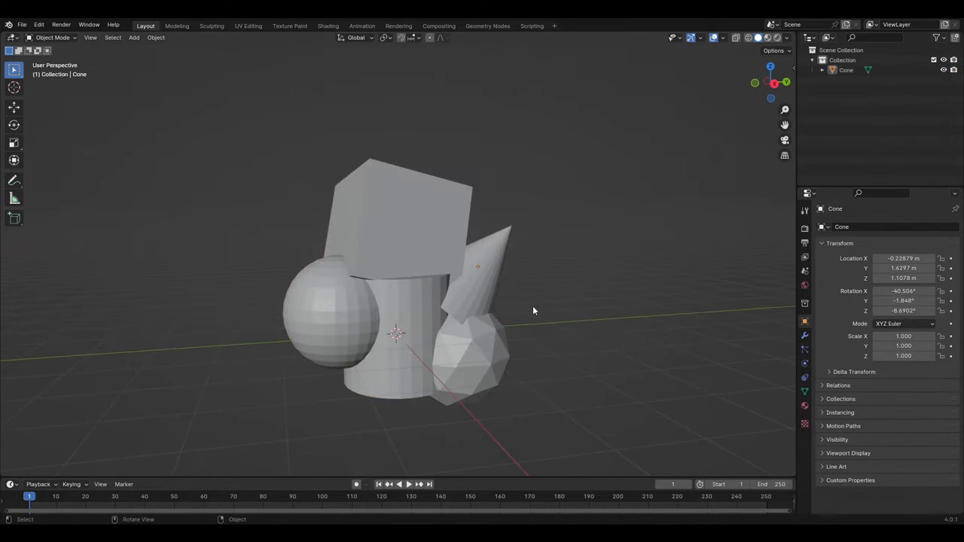
# - Separate the joined Cone mesh of five primitives by loose parts in Edit Mode
pyautogui.press('Tab')
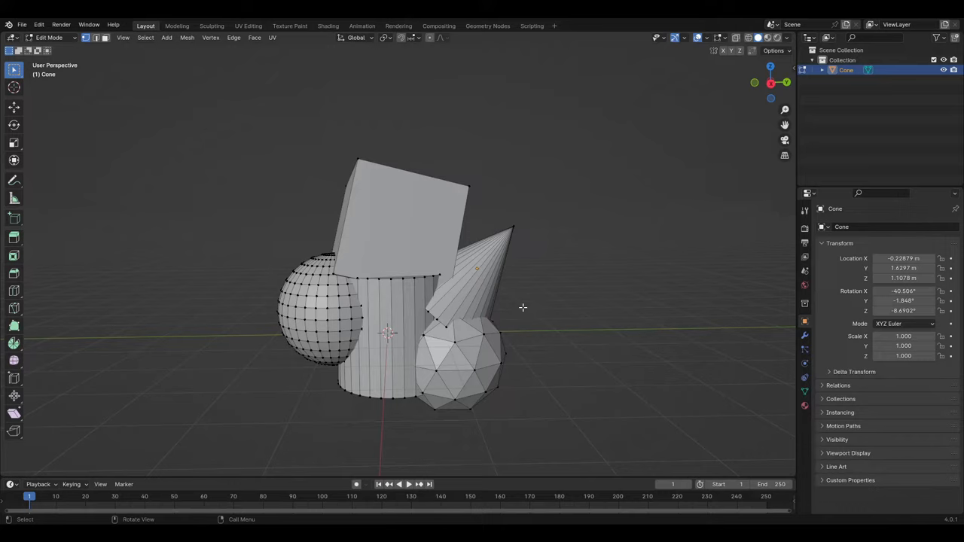
pyautogui.press('P')
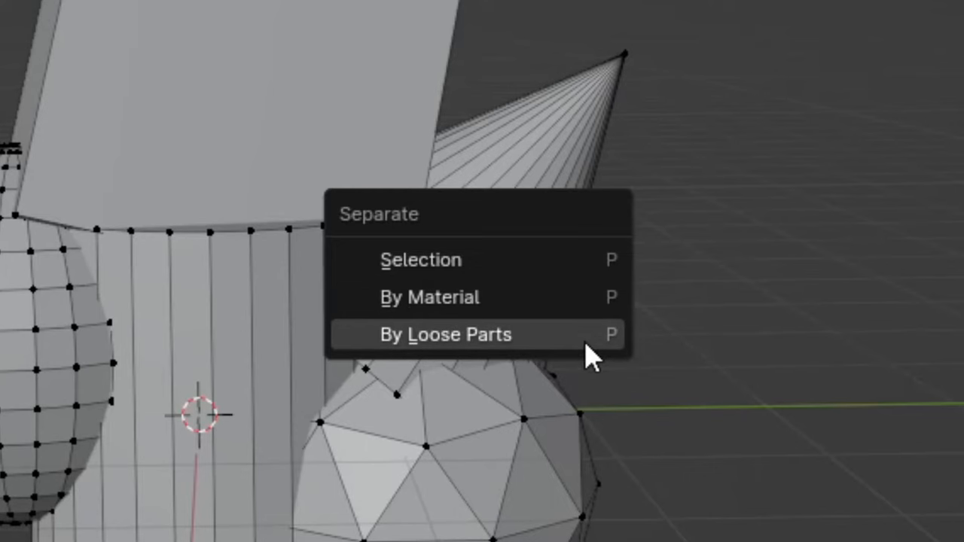
pyautogui.click(456, 334)
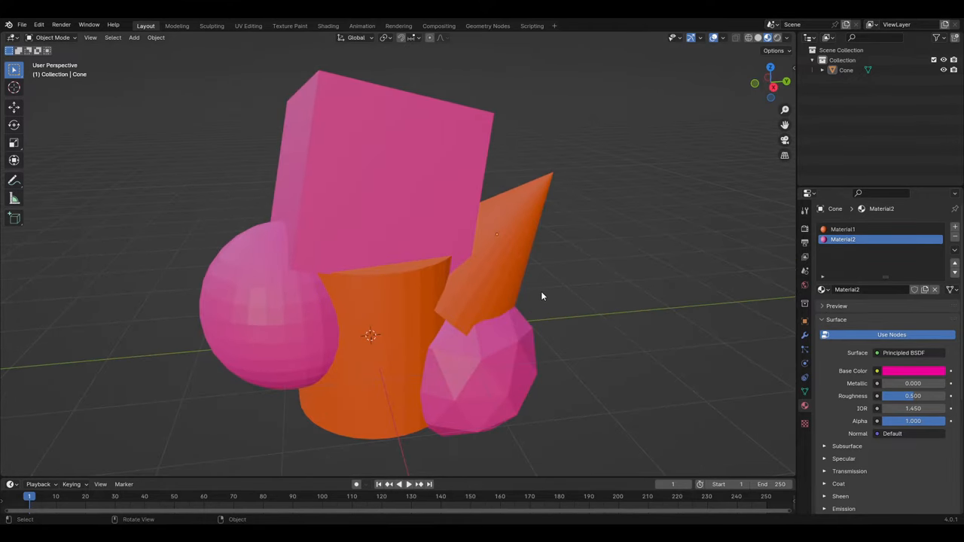
# - Split the selected orange cylinder and cone into a new object, Cone.001
pyautogui.press('Tab')
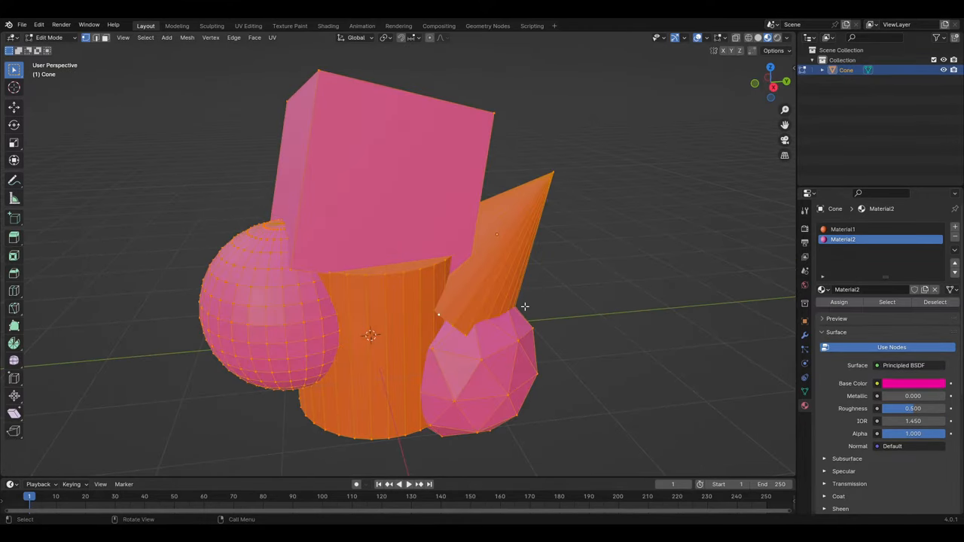
pyautogui.press('P')
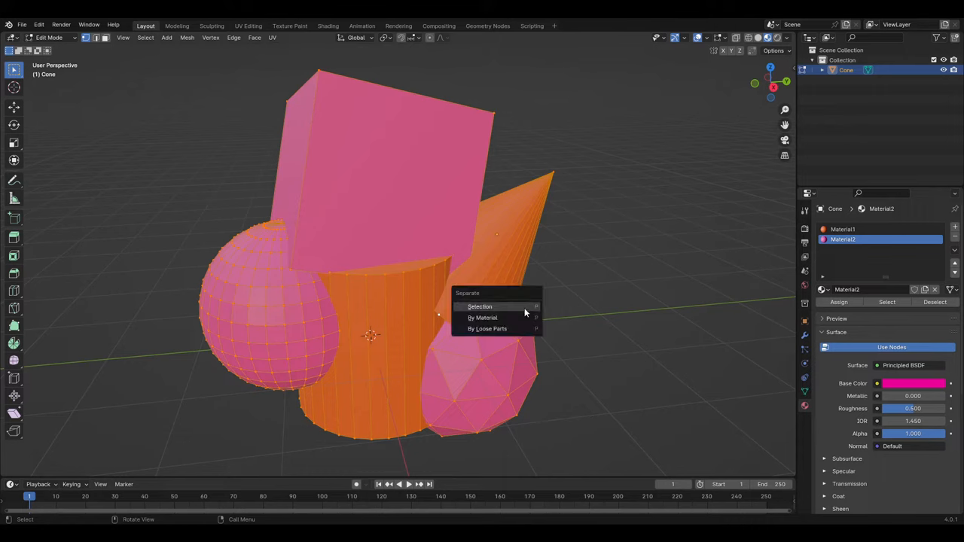
pyautogui.click(484, 318)
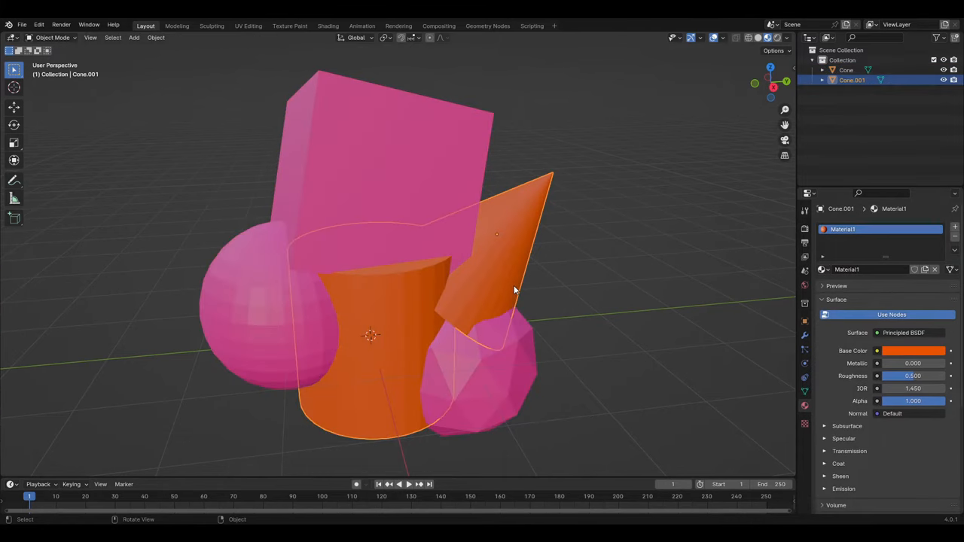
pyautogui.moveTo(643, 280)
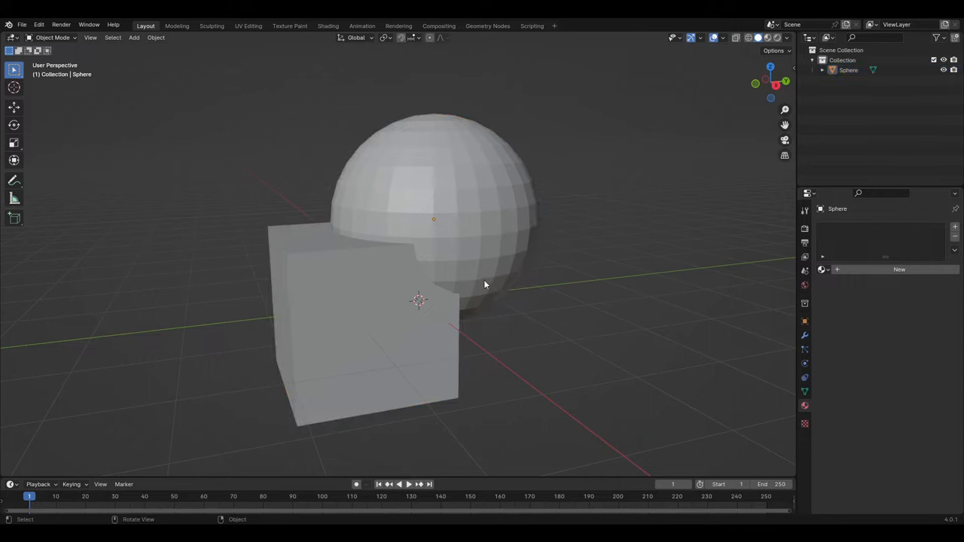
# - Enter Edit Mode on the Sphere object, select all its geometry, then exit
pyautogui.press('Tab')
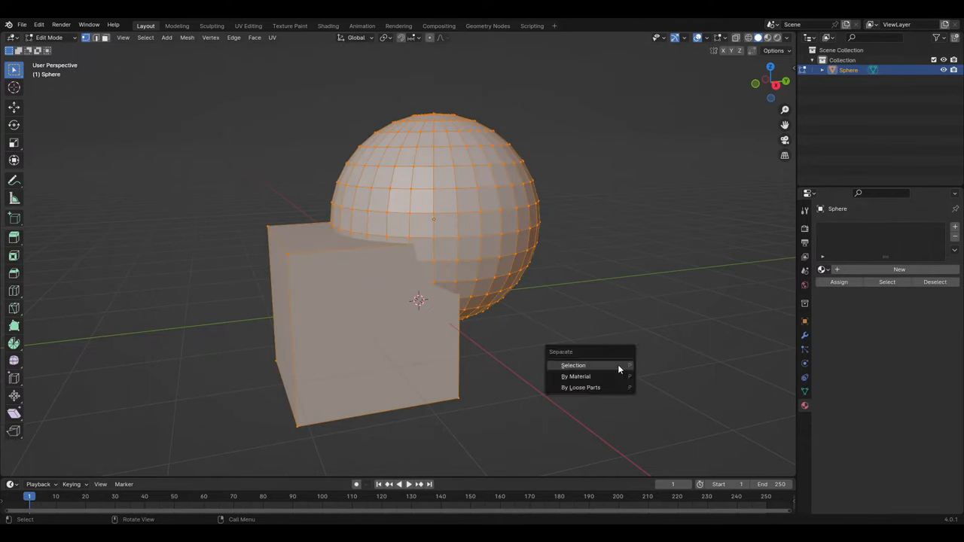
pyautogui.moveTo(582, 387)
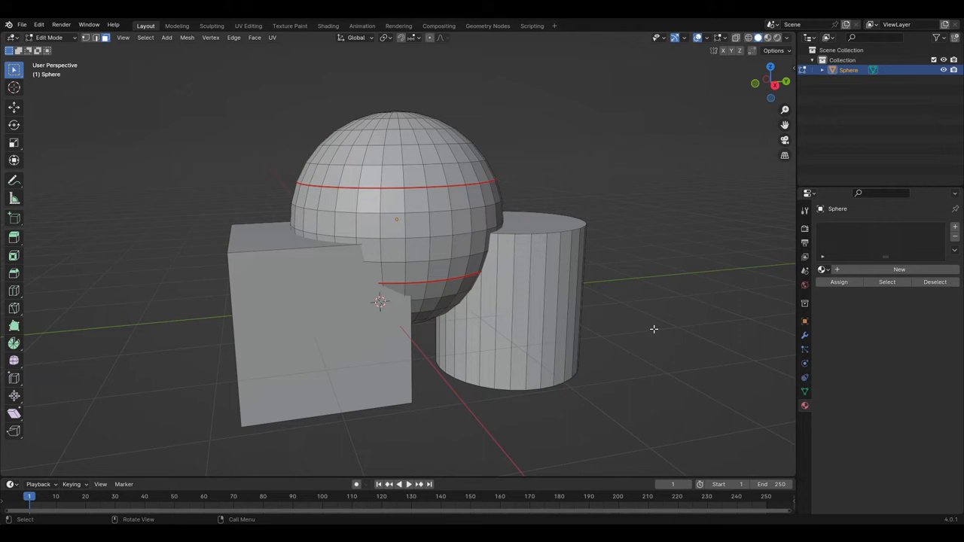
pyautogui.moveTo(289, 357)
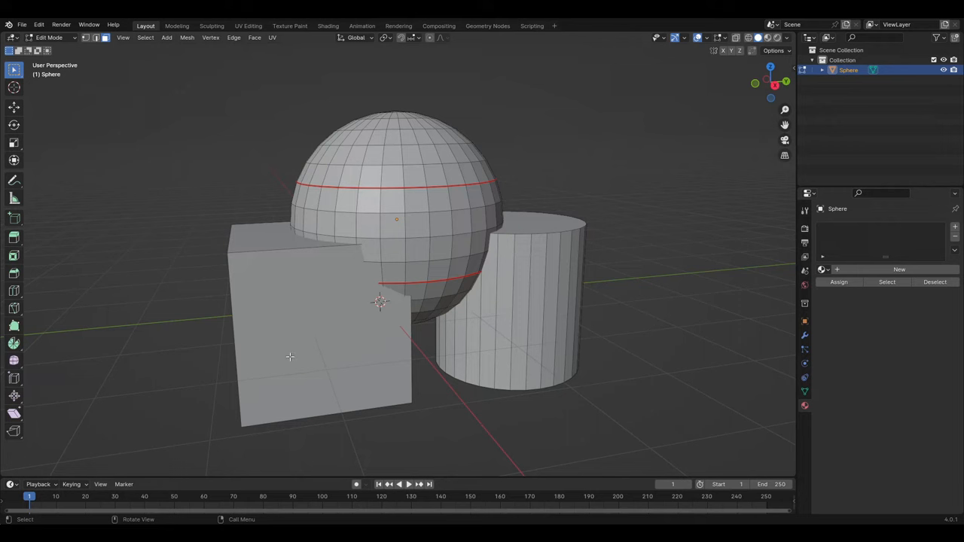
pyautogui.press('a')
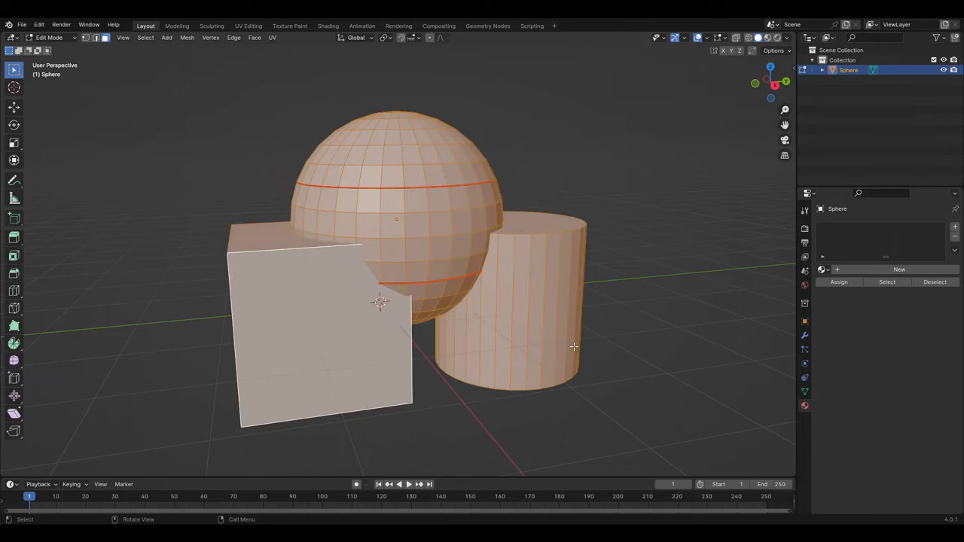
pyautogui.press('Tab')
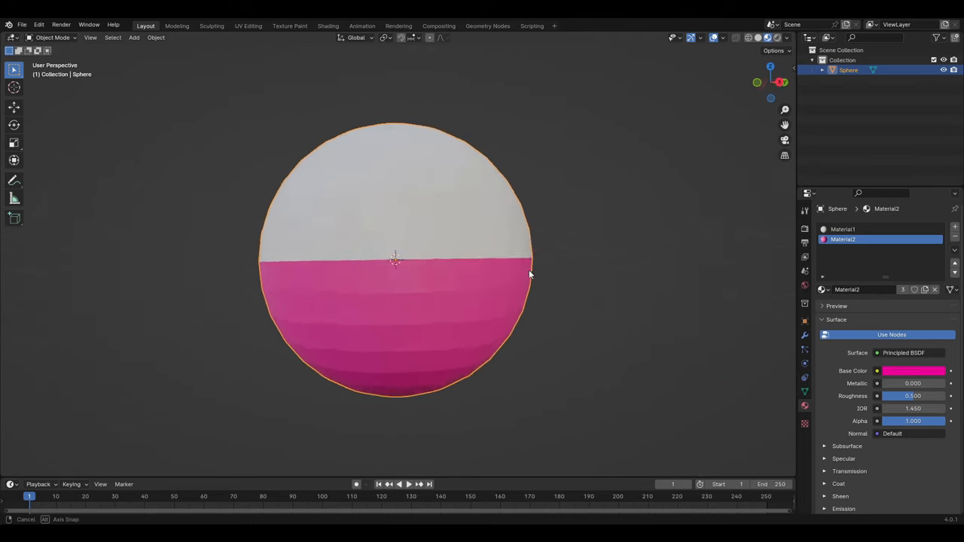
# - Separate the two-material sphere into objects by material
pyautogui.press('Tab')
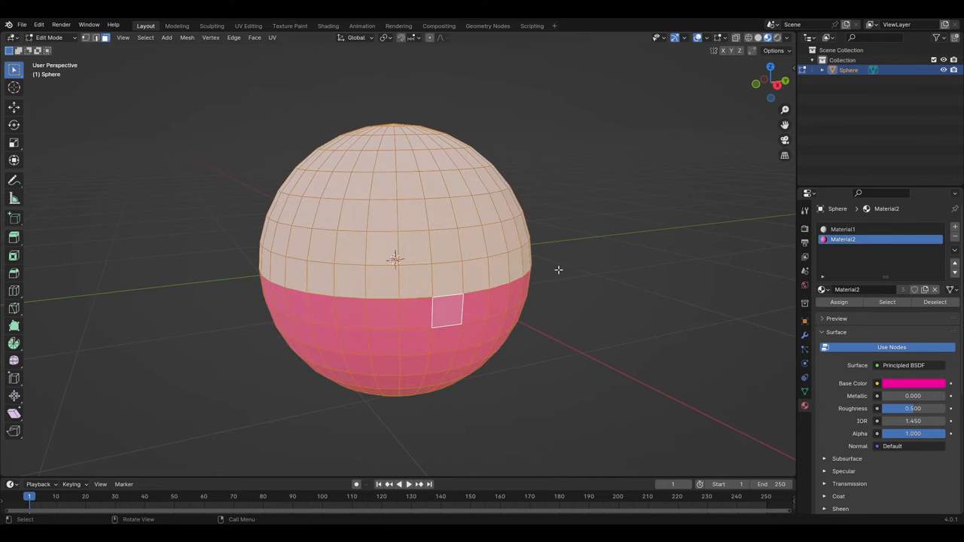
pyautogui.press('p')
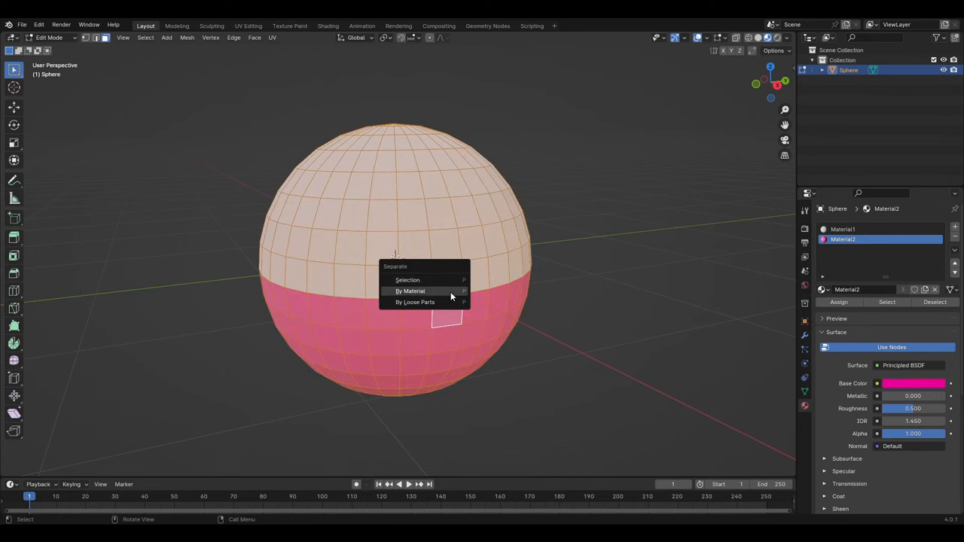
pyautogui.click(410, 290)
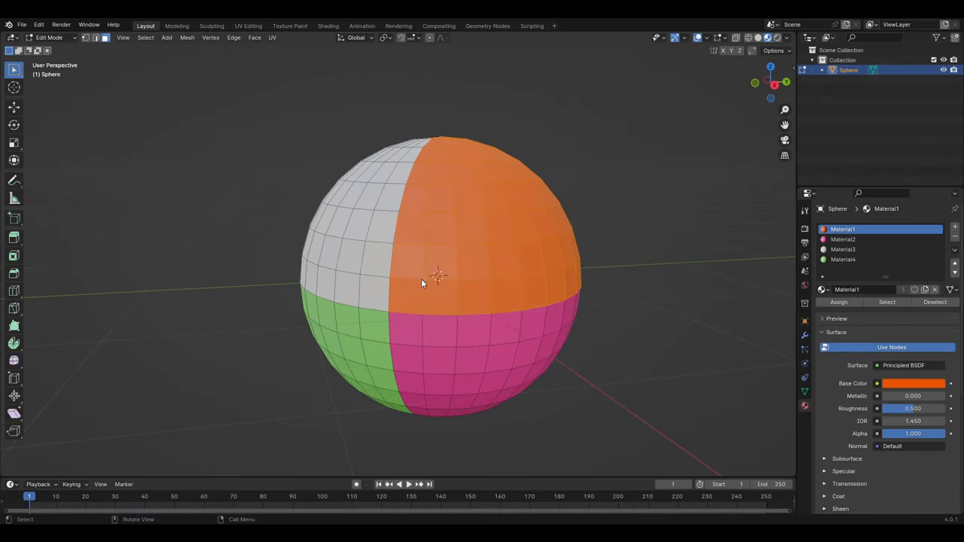
# - Return to Object Mode and drag the orange Sphere.001 quarter away
pyautogui.press('Tab')
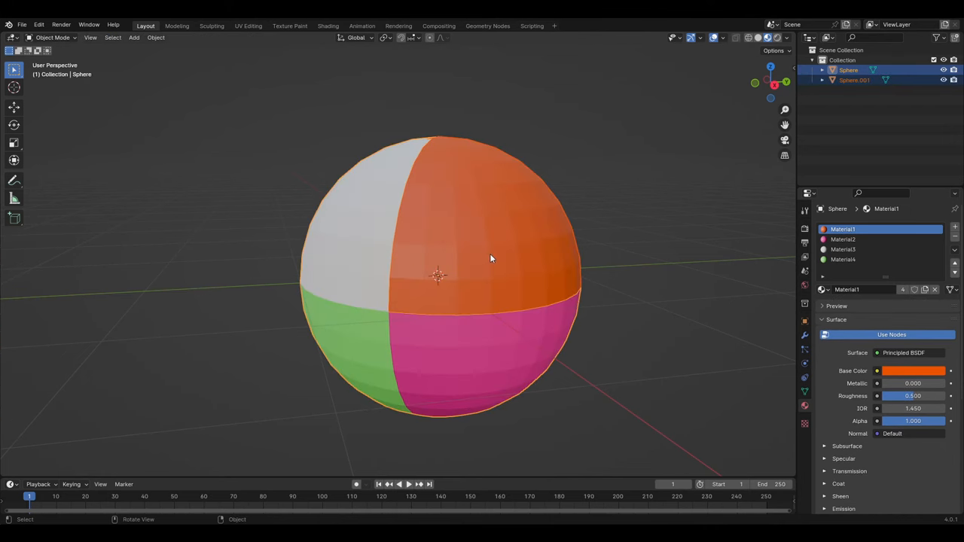
pyautogui.moveTo(490, 258); pyautogui.dragTo(632, 201)
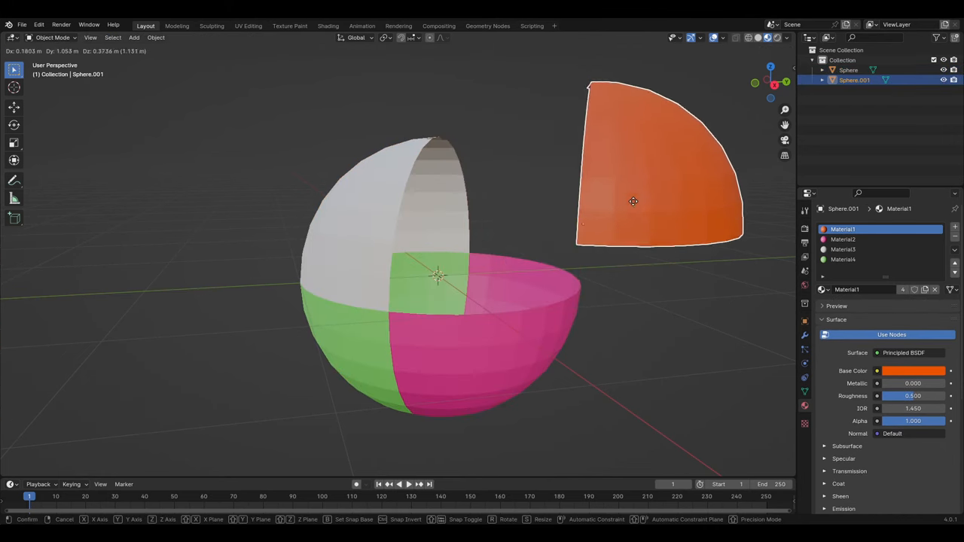